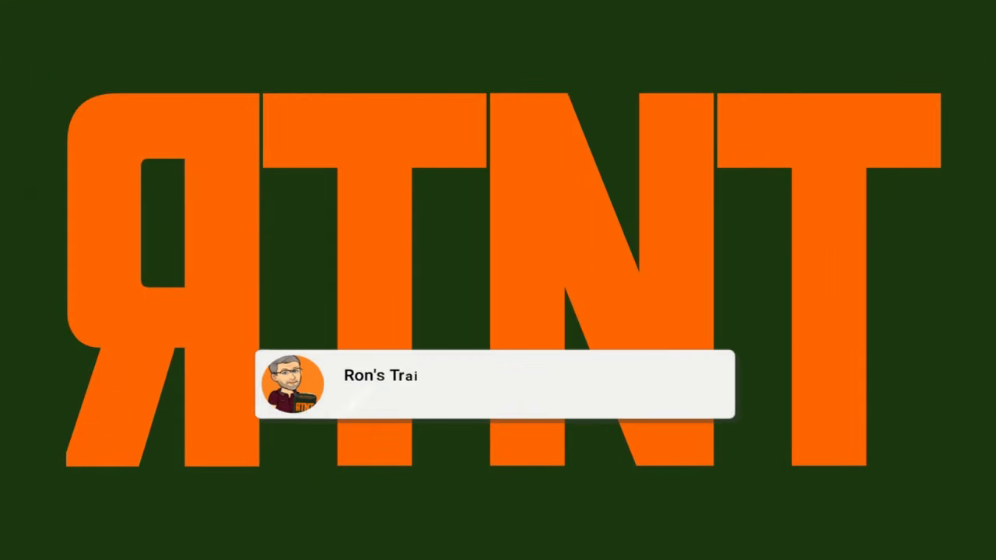
# Play the outro card preview until the subscribe button over the RTNT logo shows subscribed
pyautogui.click(589, 386)
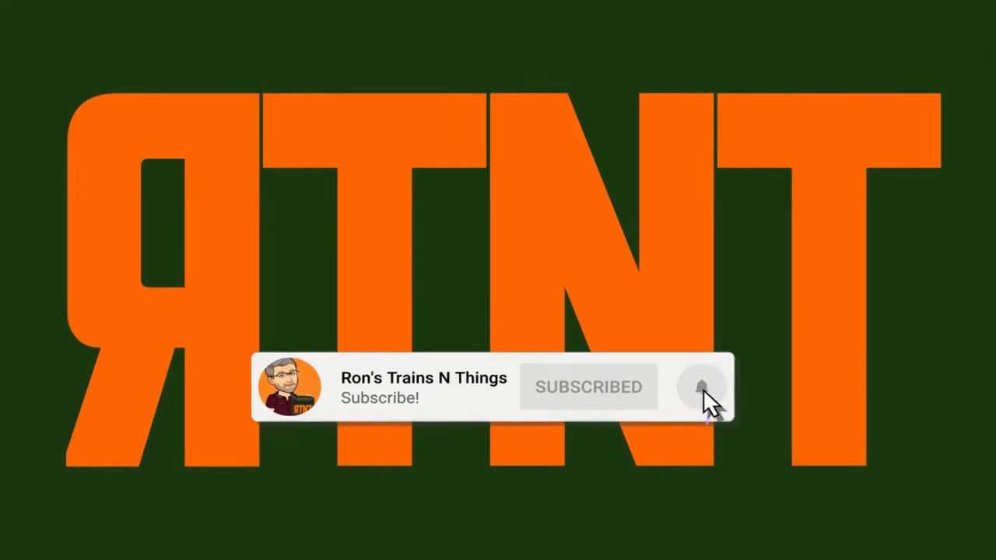